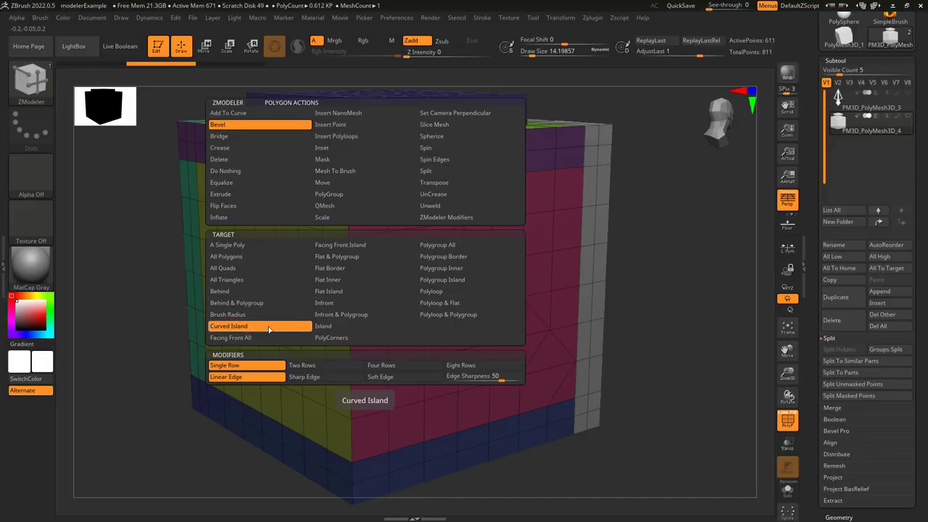
Choose Curved Island as the ZModeler insert target for polygons.
{"action": "left_click", "coordinate": [229, 325]}
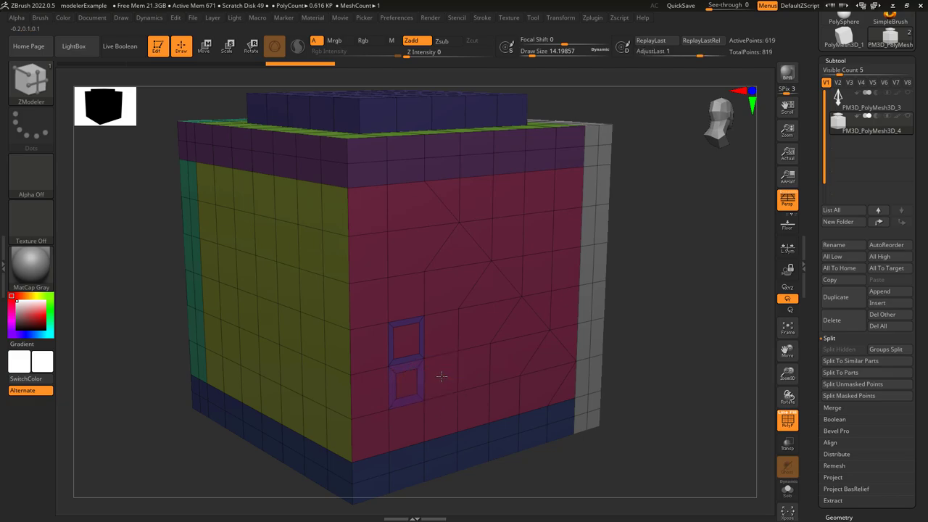
Insert faces around the two-polygon island on the pink side, then view the stepped top.
{"action": "left_click", "coordinate": [442, 377]}
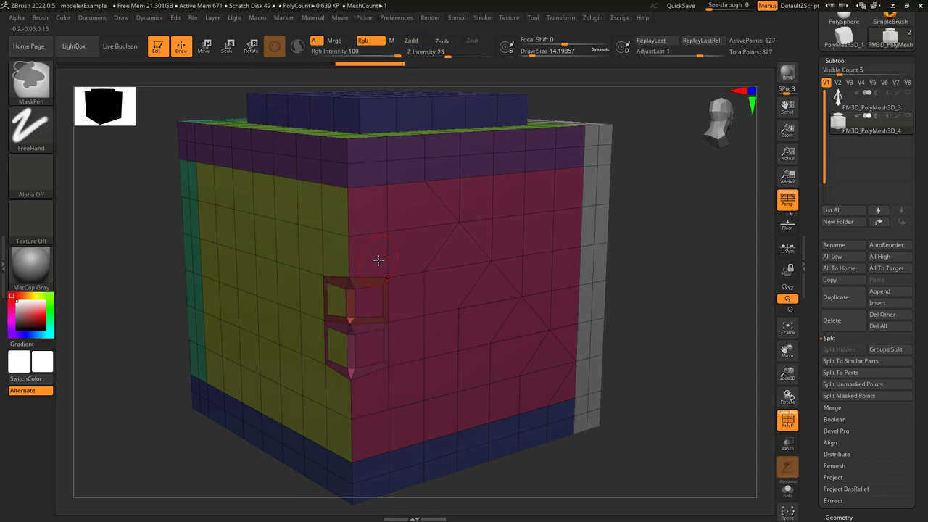
{"action": "left_click_drag", "start_coordinate": [377, 261], "coordinate": [493, 177]}
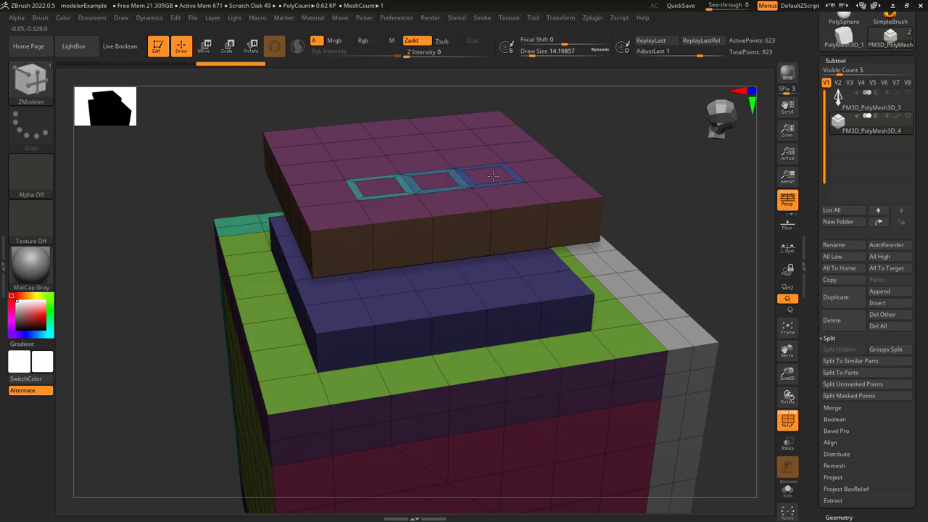